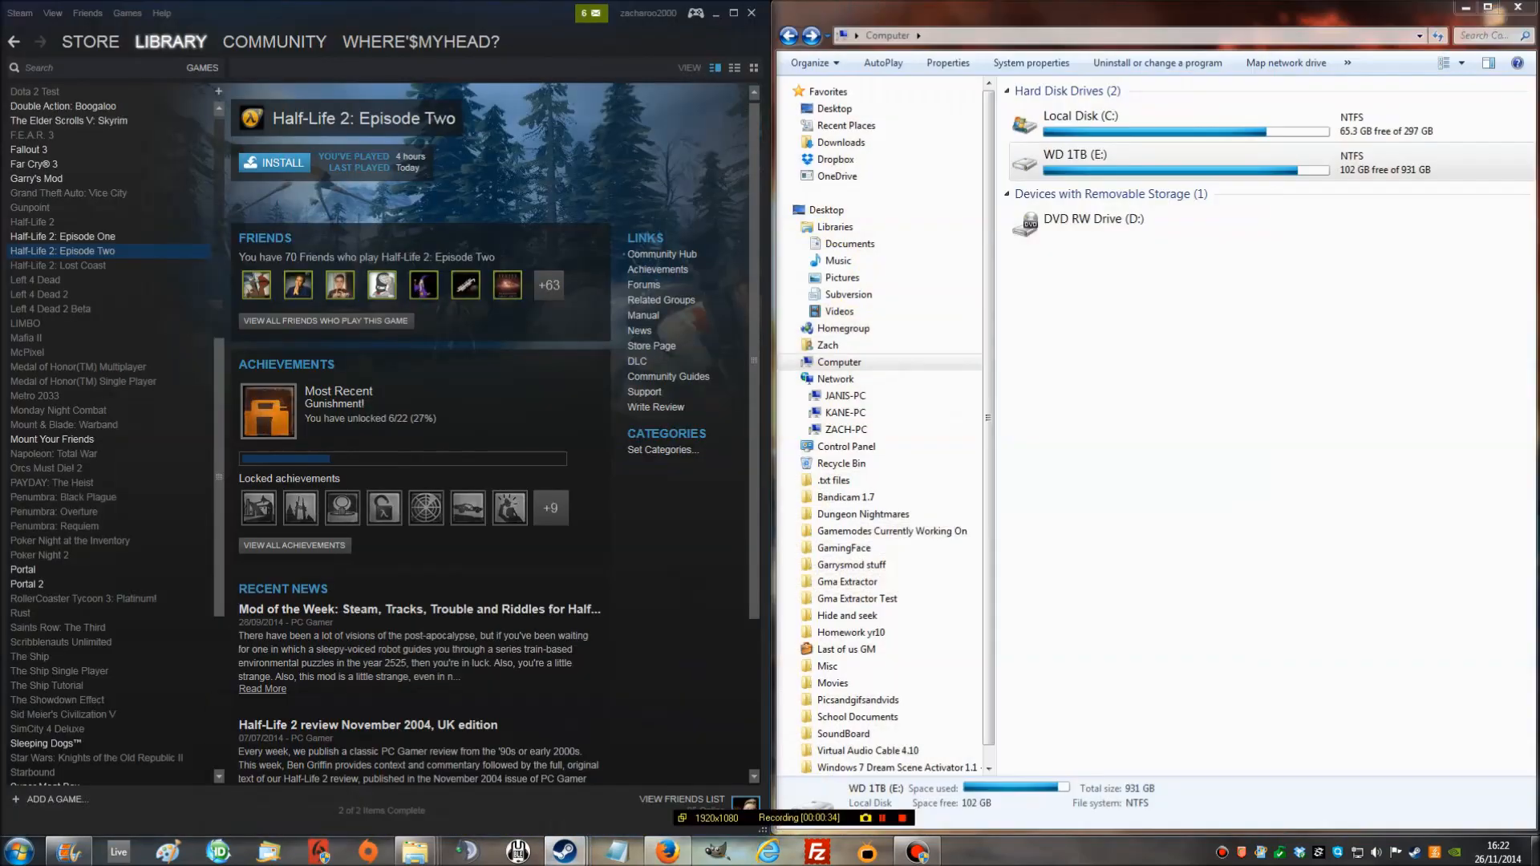
- Show the Steam Library Folders list from Steam's download settings
click(17, 12)
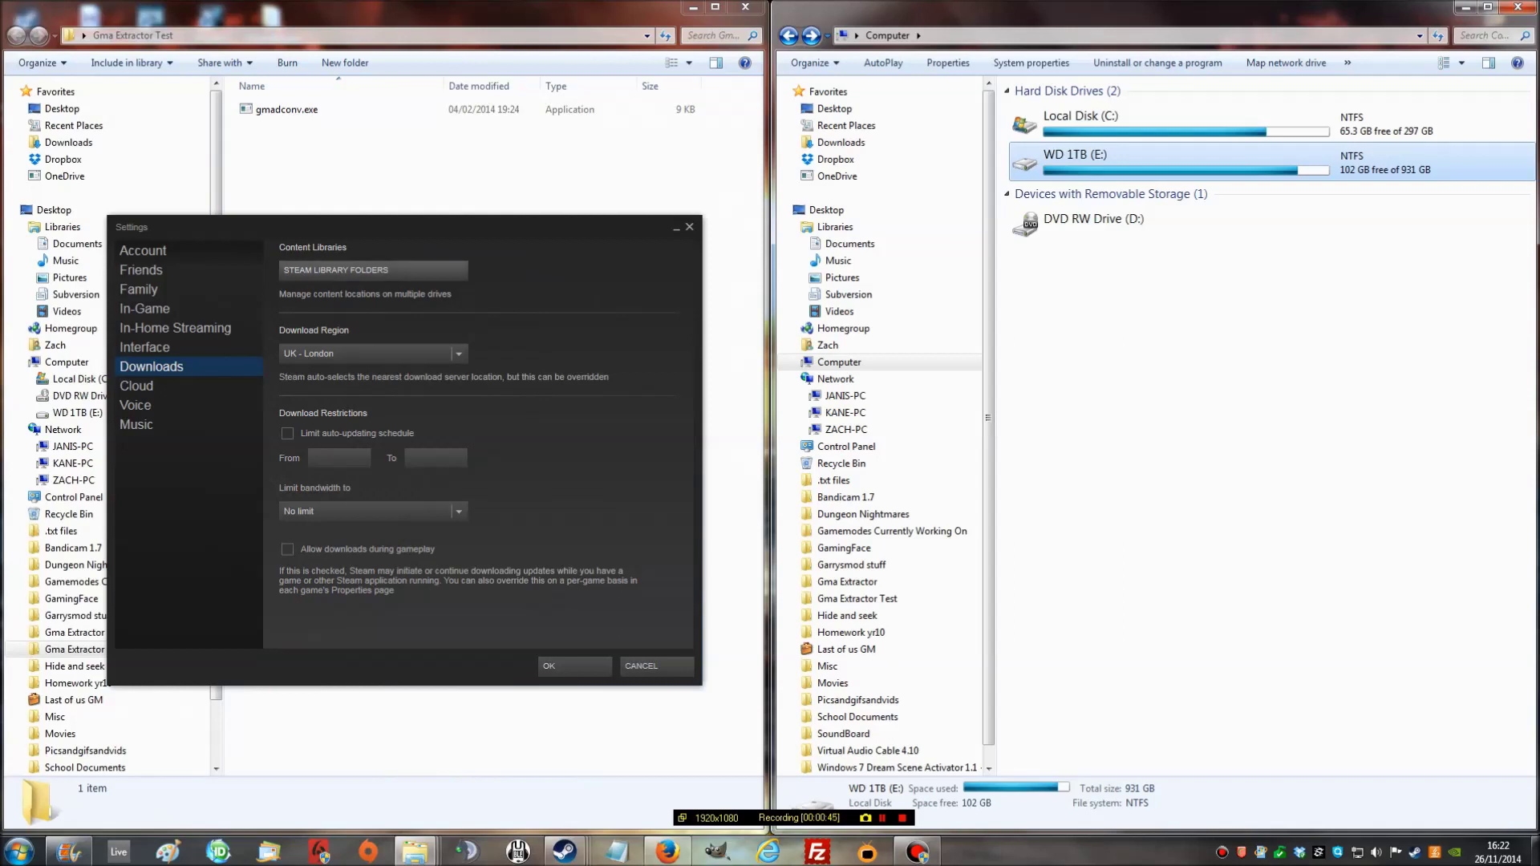
click(336, 269)
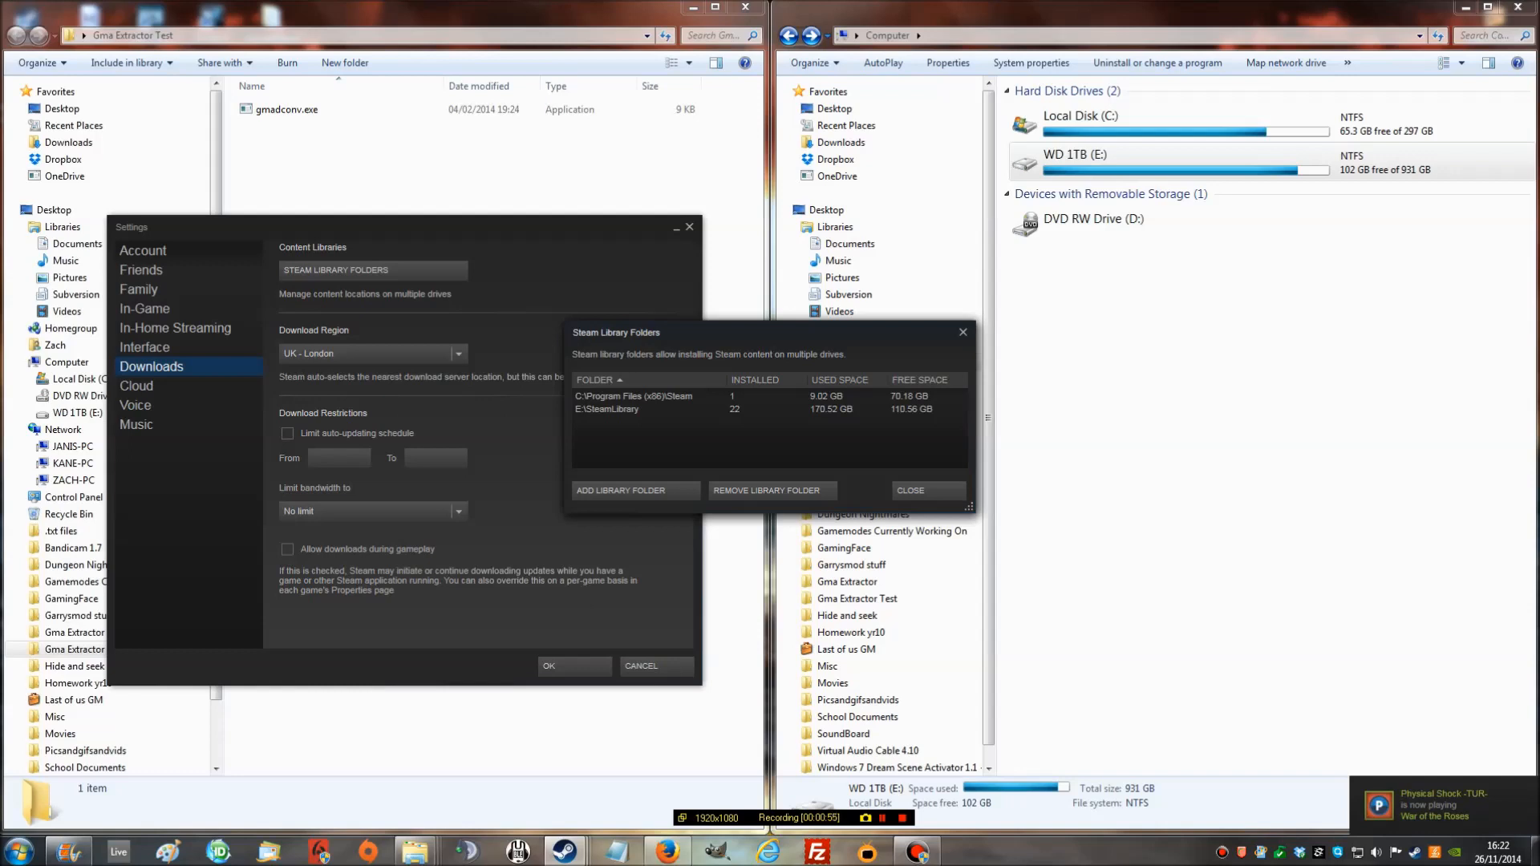
- Select the E:\SteamLibrary entry and close the library folders list
click(638, 409)
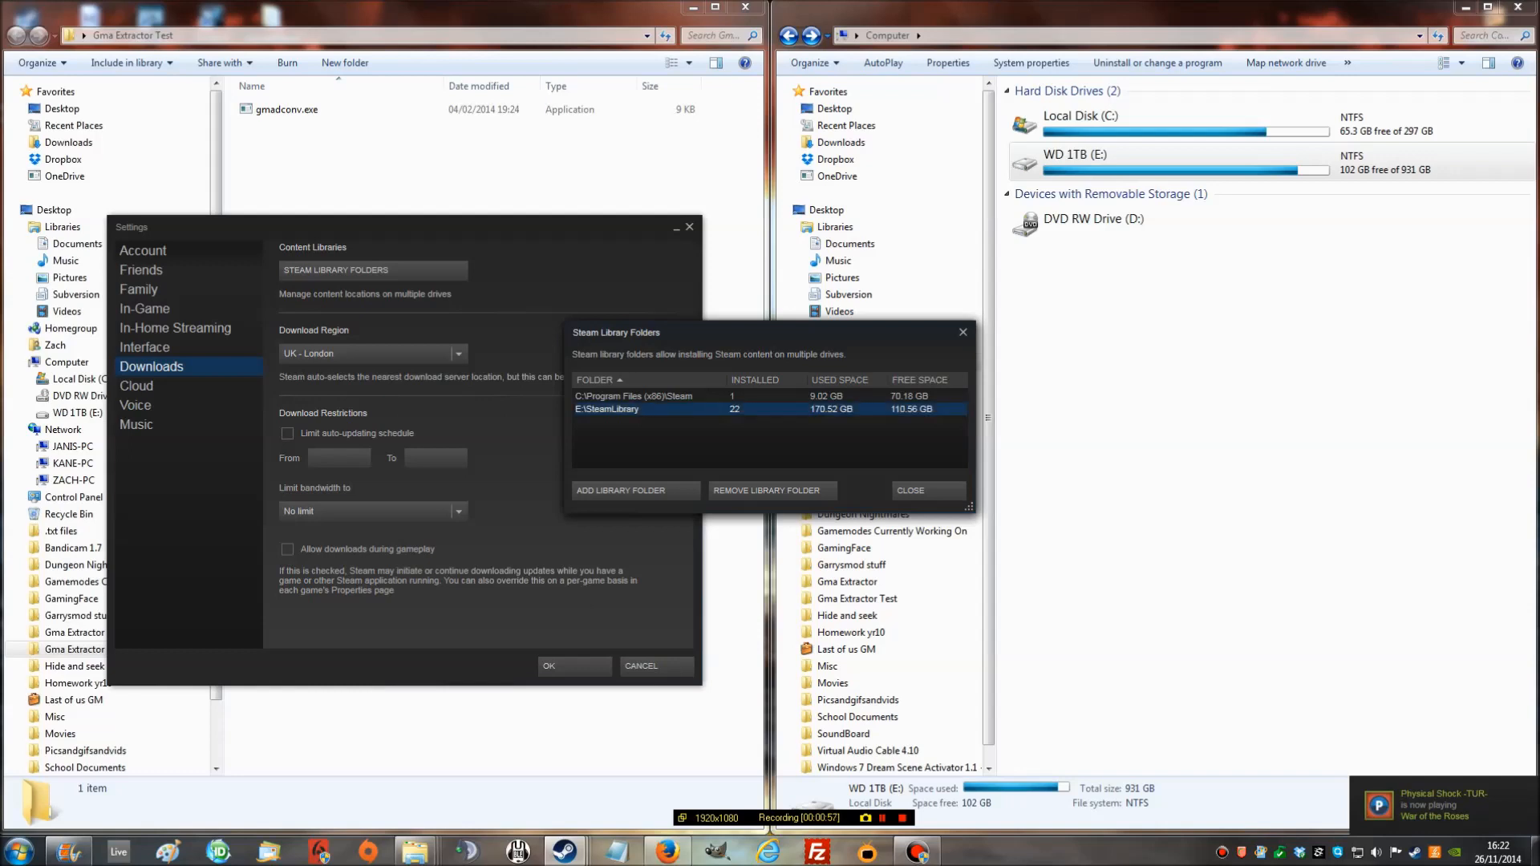
click(639, 397)
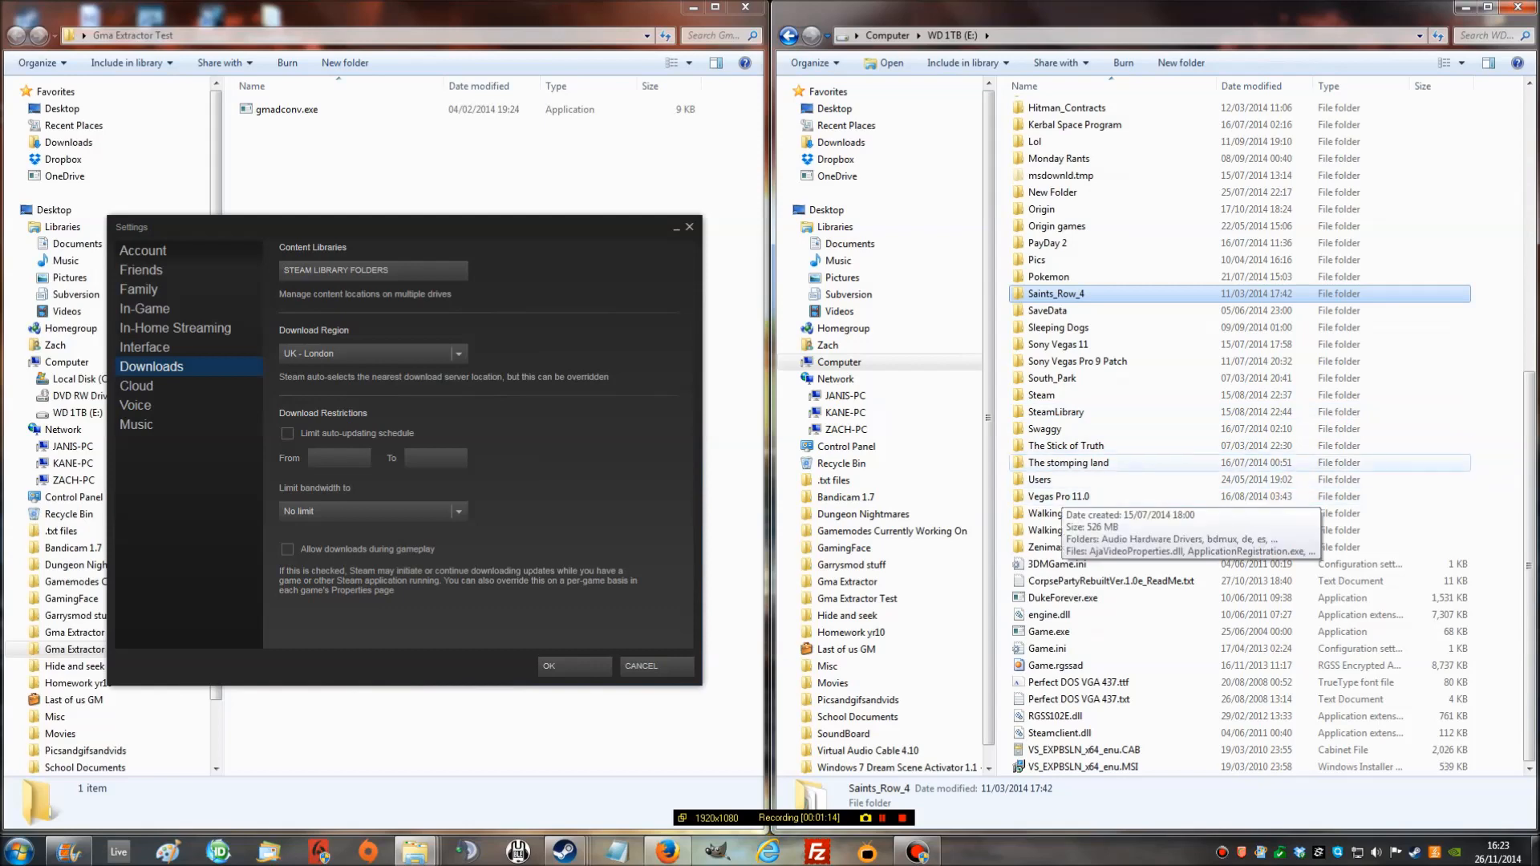
- Navigate SteamLibrary > SteamApps > common > GarrysMod > garrysmod to reach the addons folder
click(1057, 412)
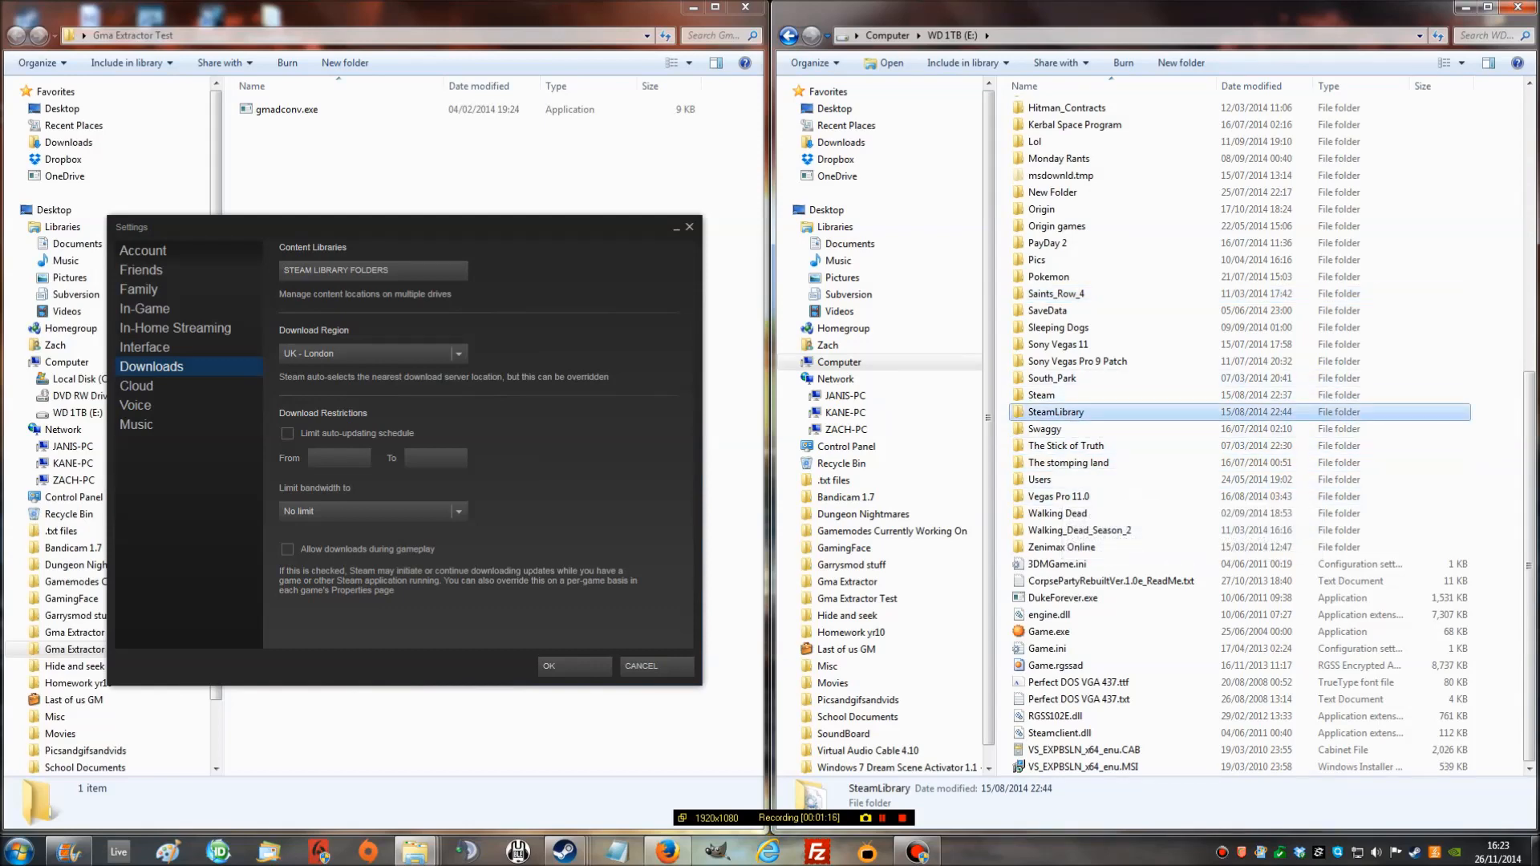
double_click(1056, 412)
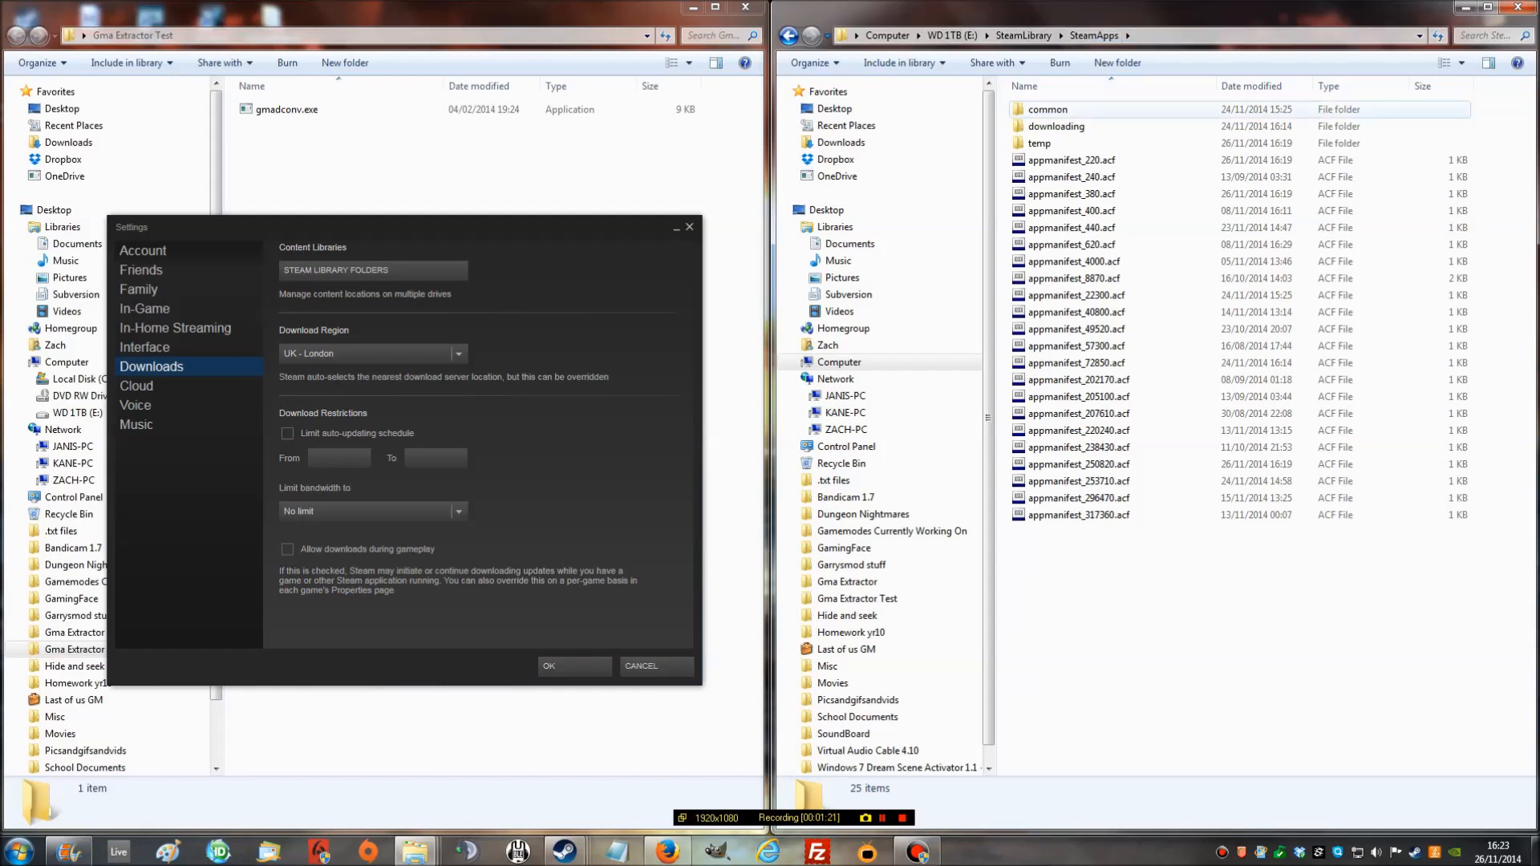
double_click(1048, 109)
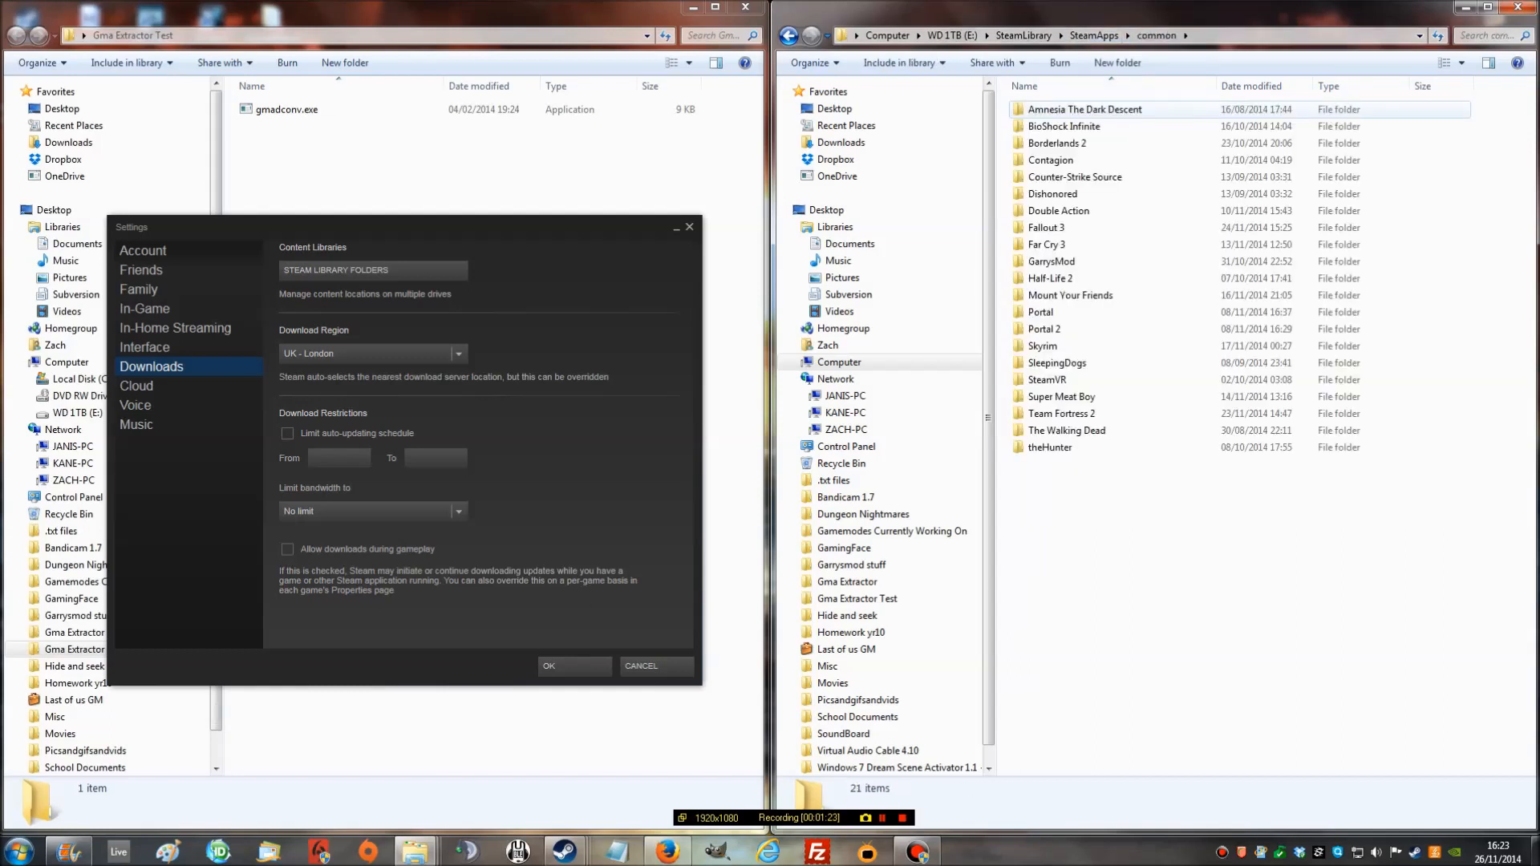
click(1080, 262)
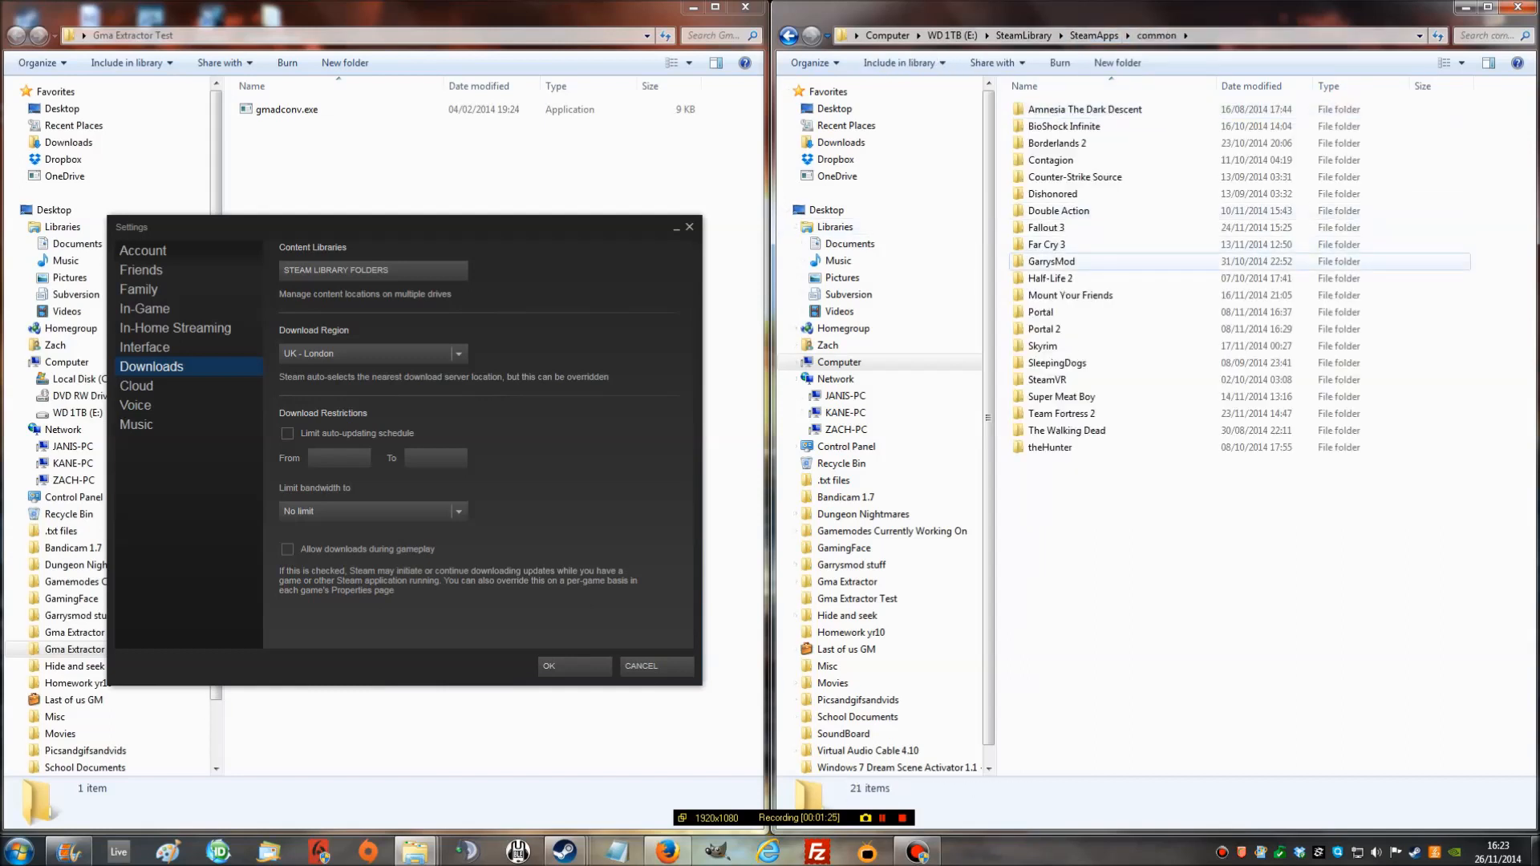
double_click(1051, 261)
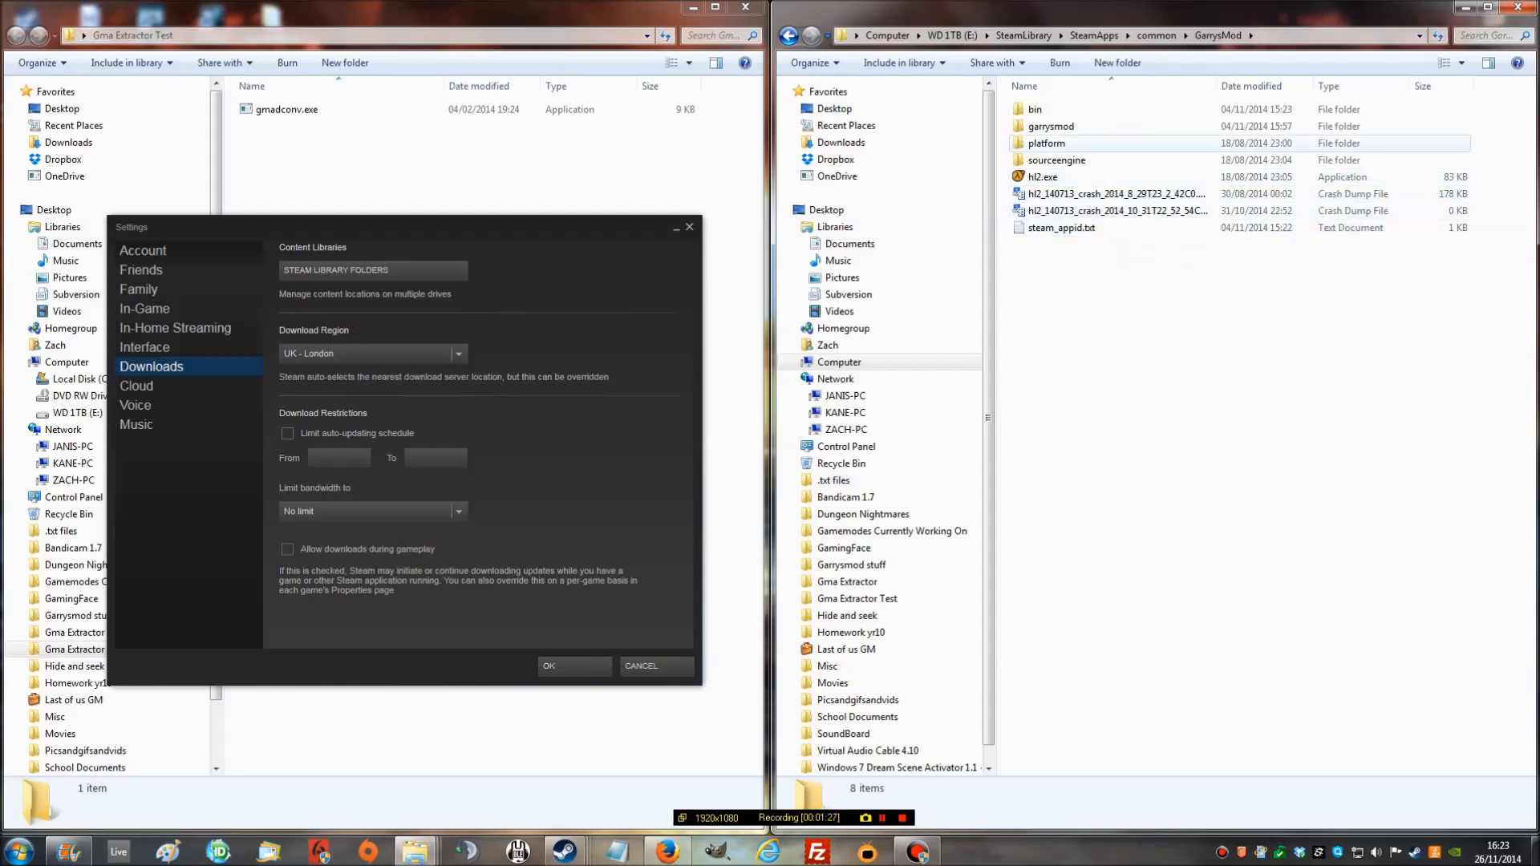
double_click(1049, 125)
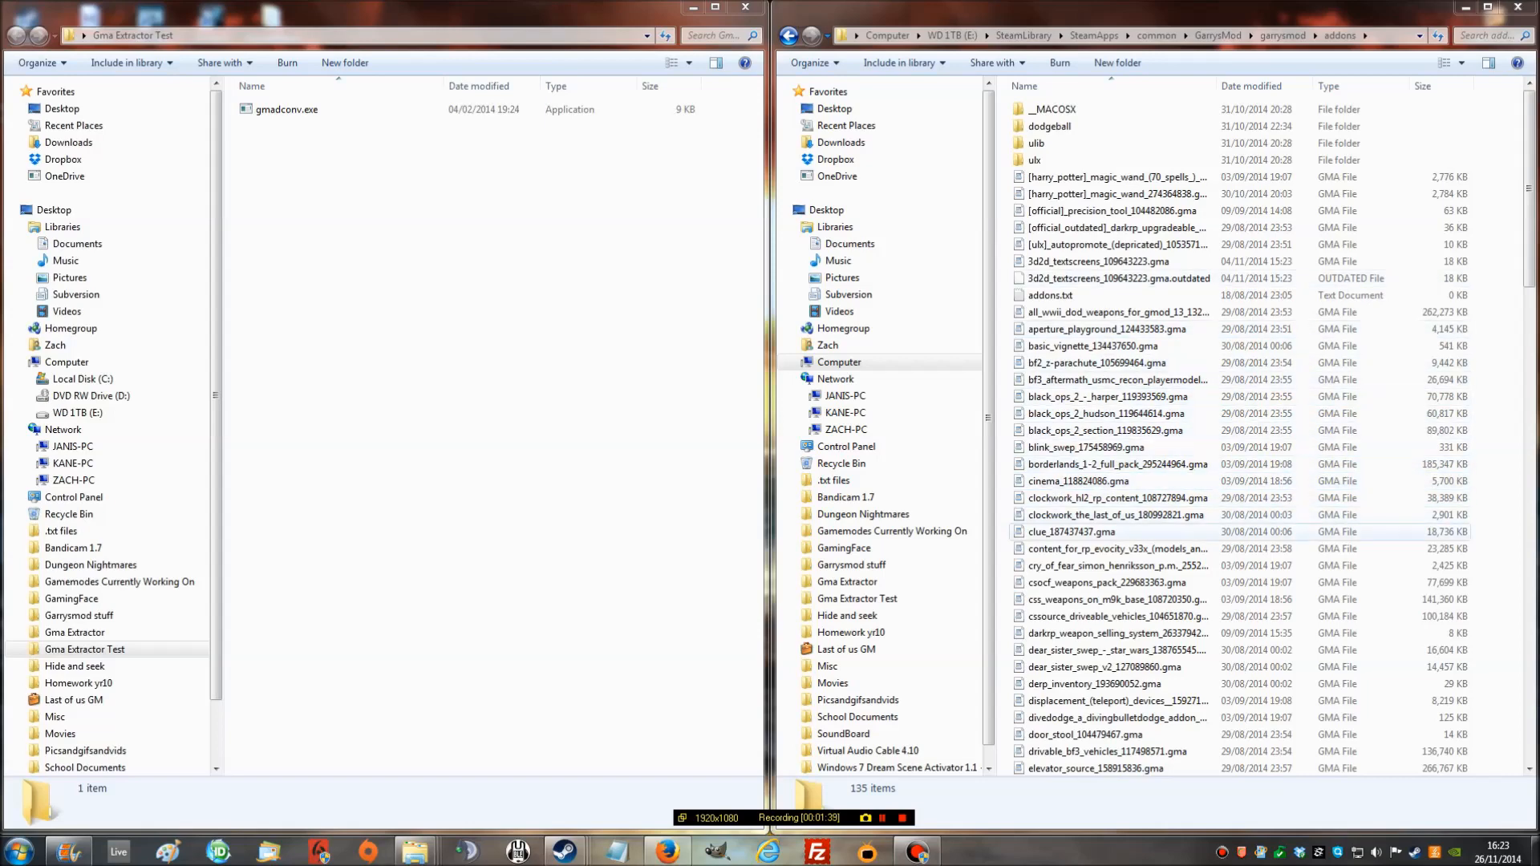
- Copy hd-crowbar_rainbow_148878095.gma into the Gma Extractor Test folder beside gmadconv.exe
click(1109, 294)
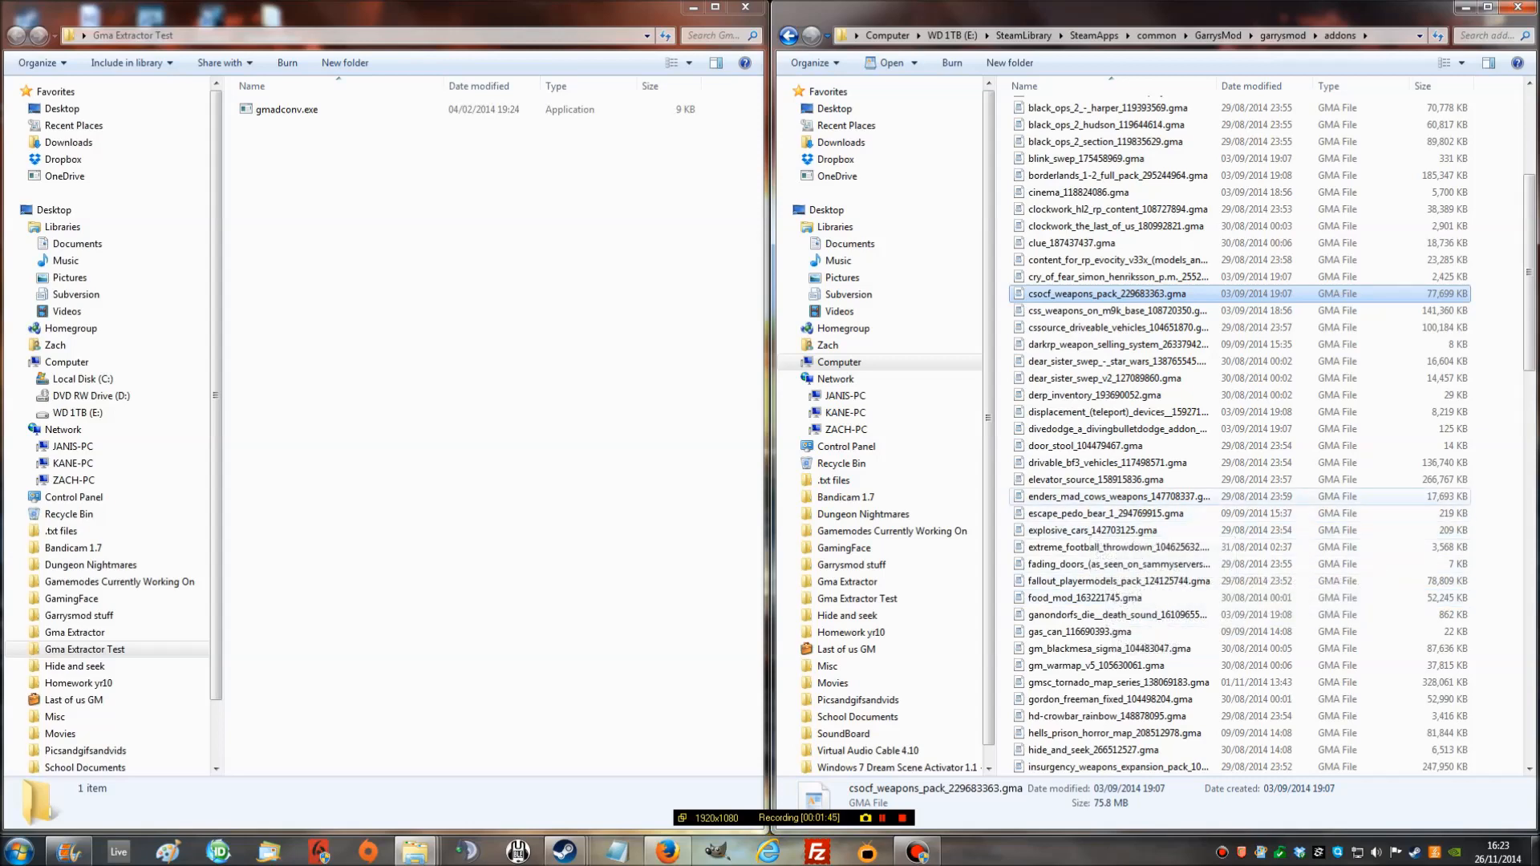
scroll(down, 3)
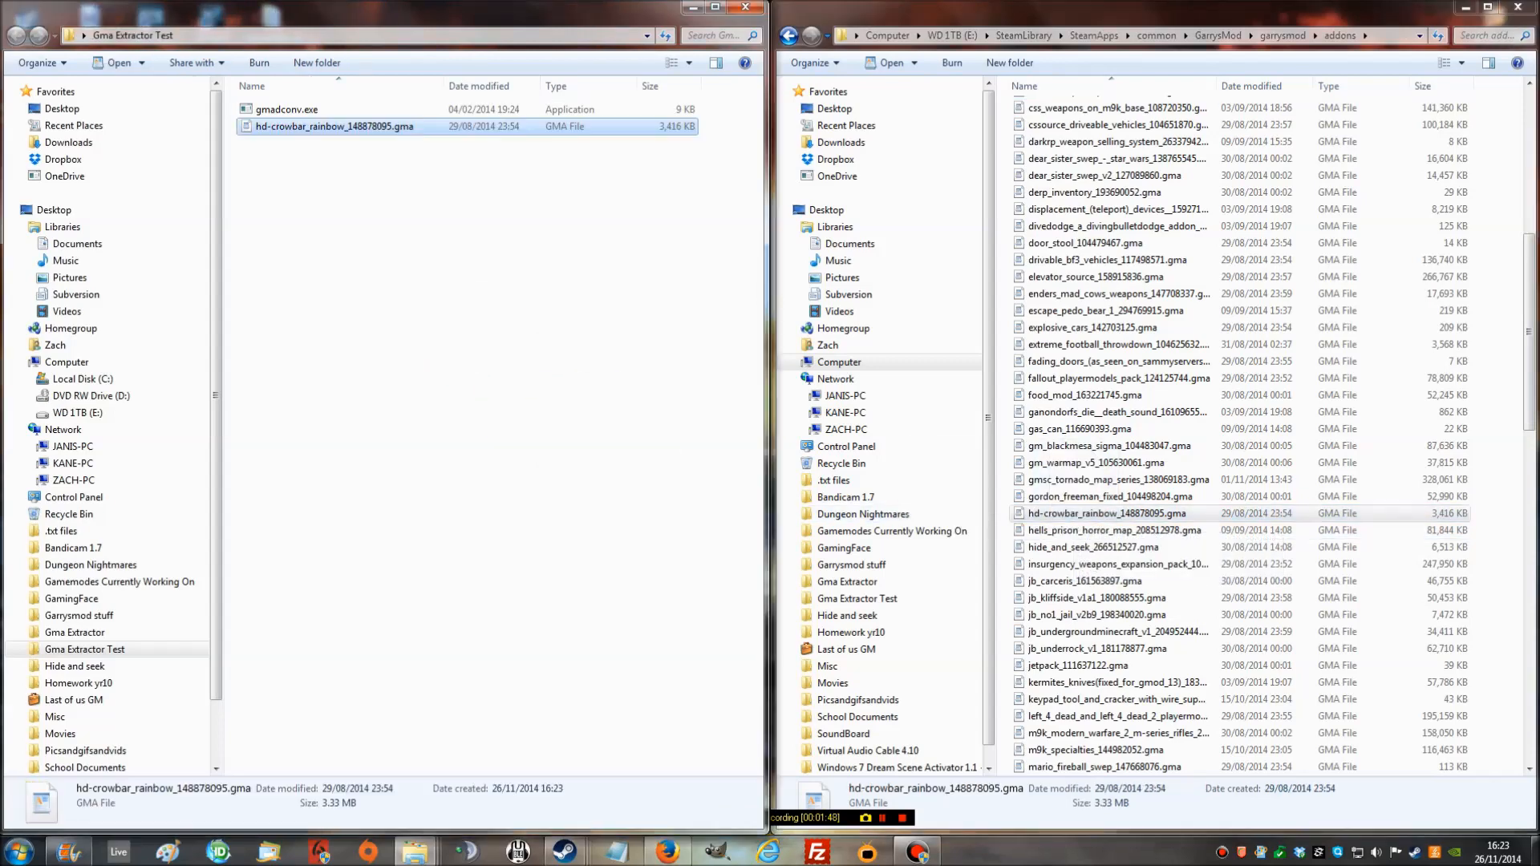
click(443, 295)
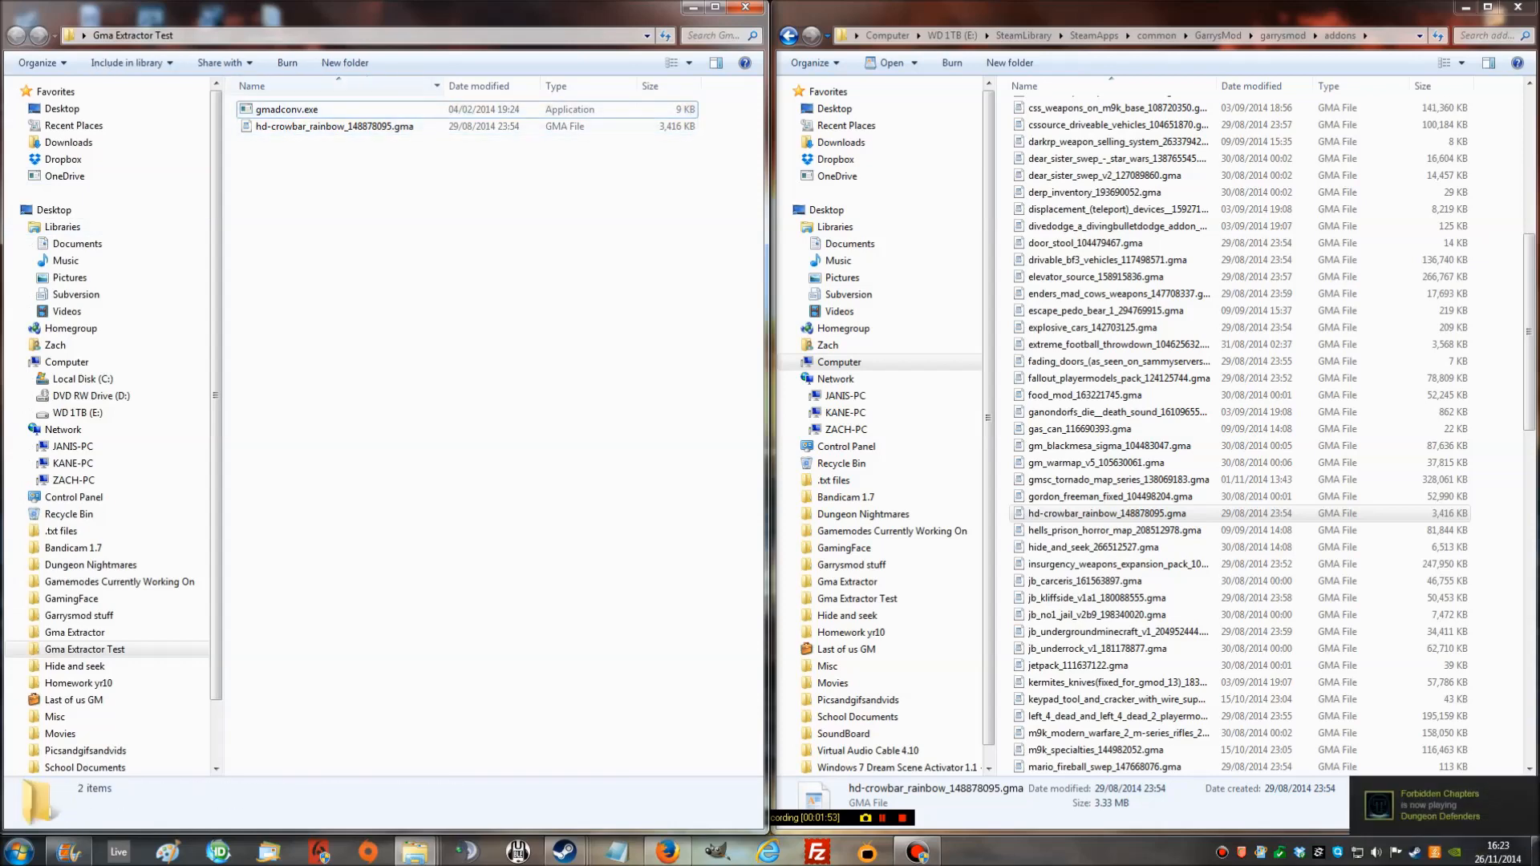
- Extract the hd-crowbar addon with gmadconv into folder 666 and view its materials folder
click(286, 109)
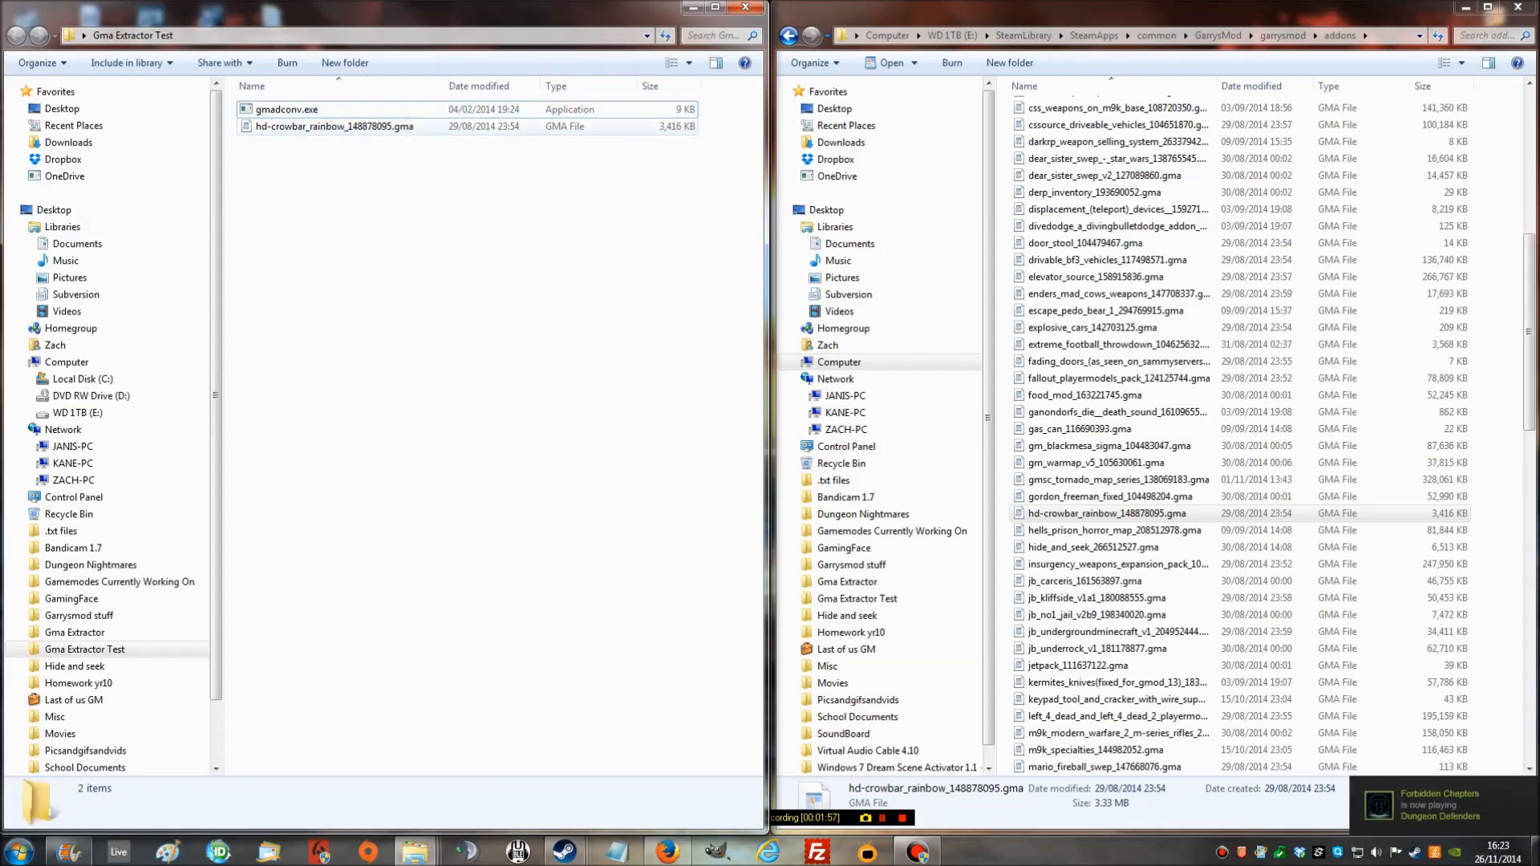
double_click(285, 109)
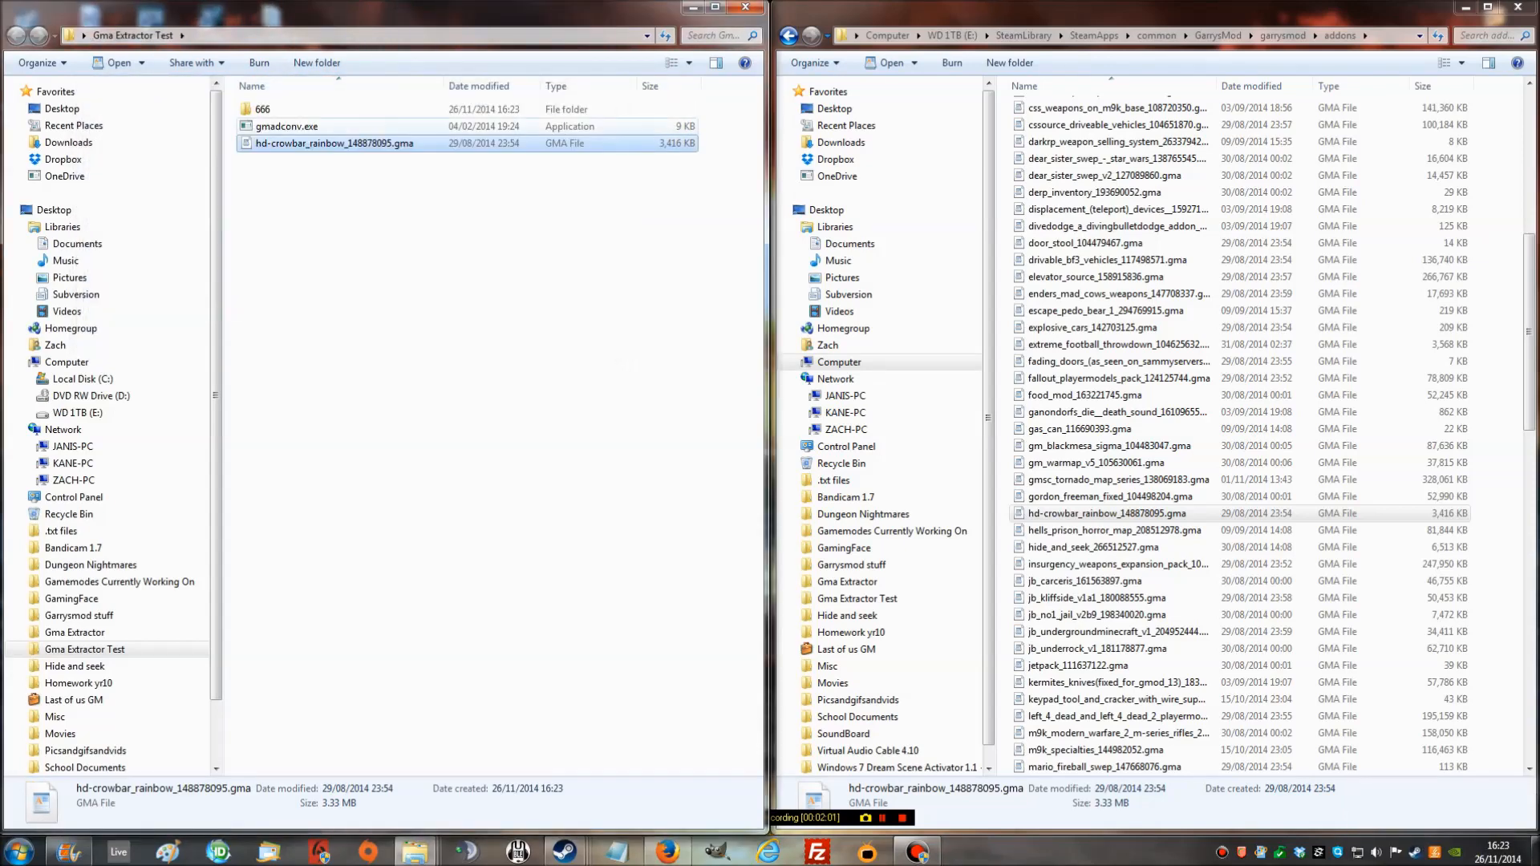
double_click(262, 107)
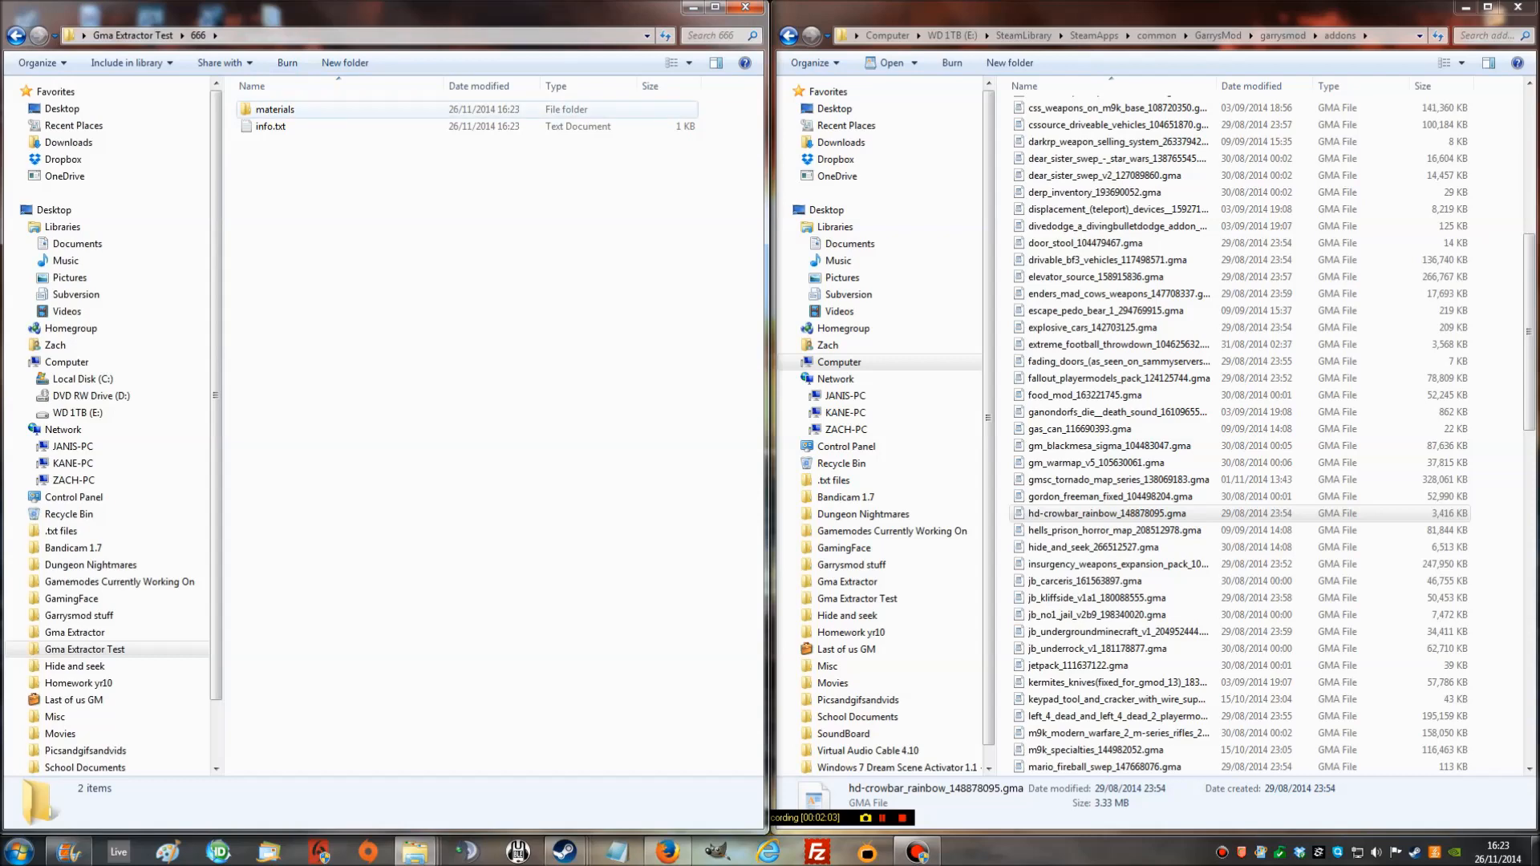
double_click(275, 109)
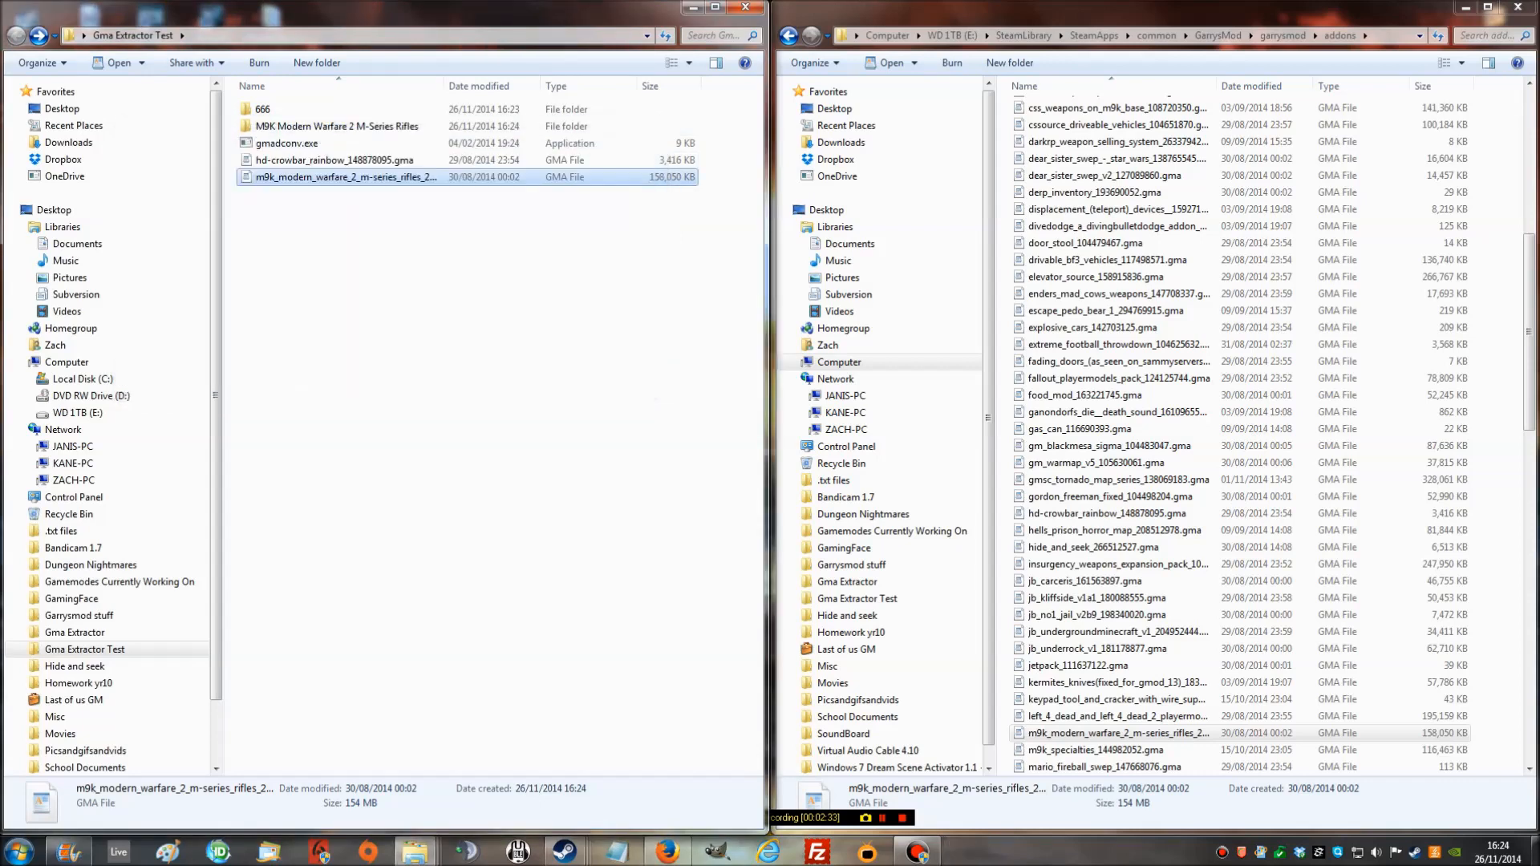
- Open the extracted M9K Modern Warfare 2 M-Series Rifles folder showing lua and materials
click(337, 125)
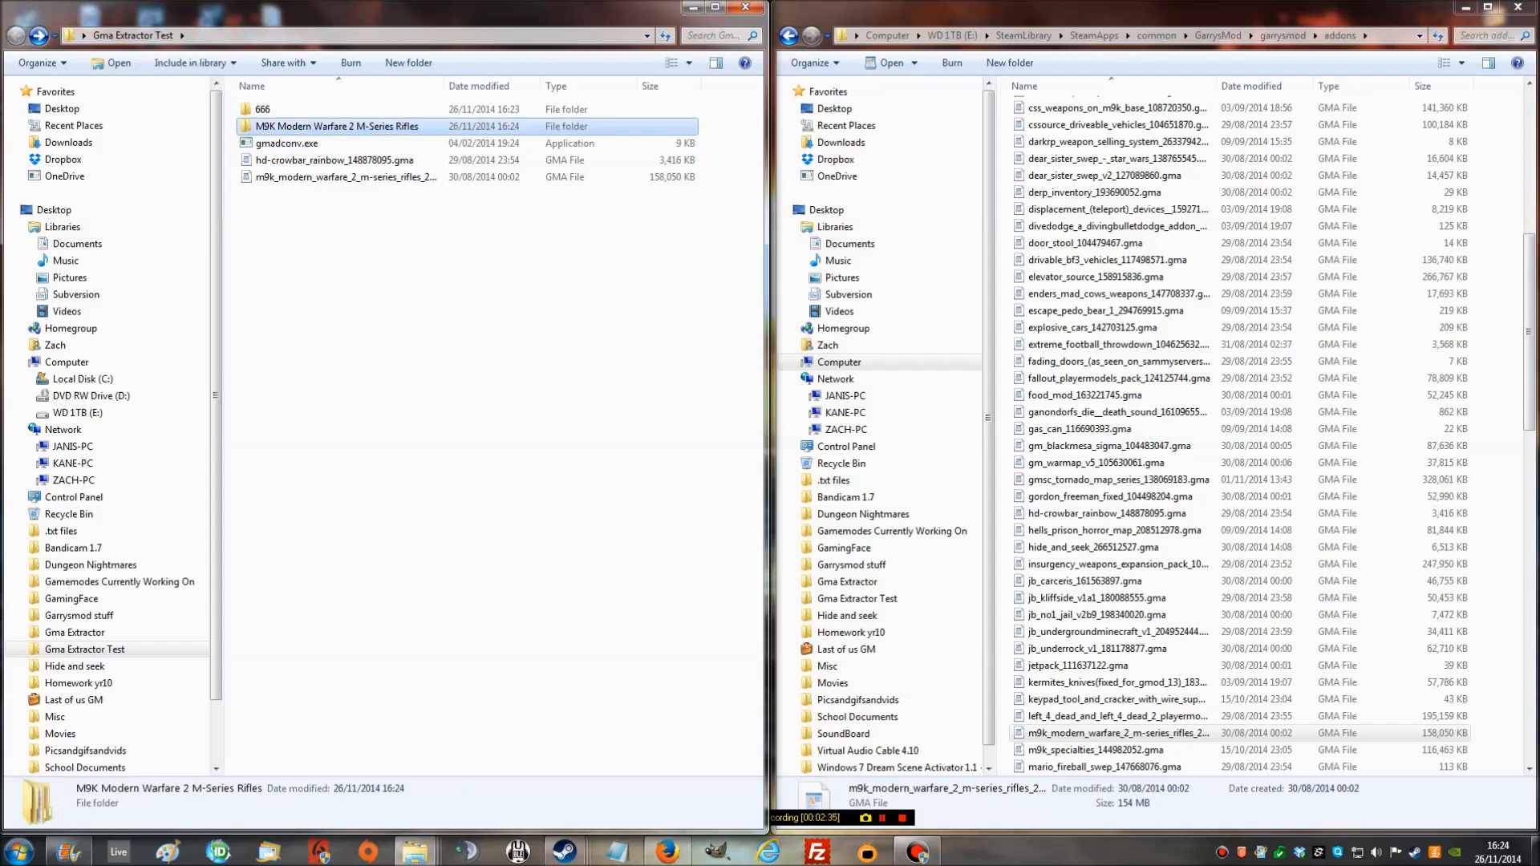
double_click(335, 125)
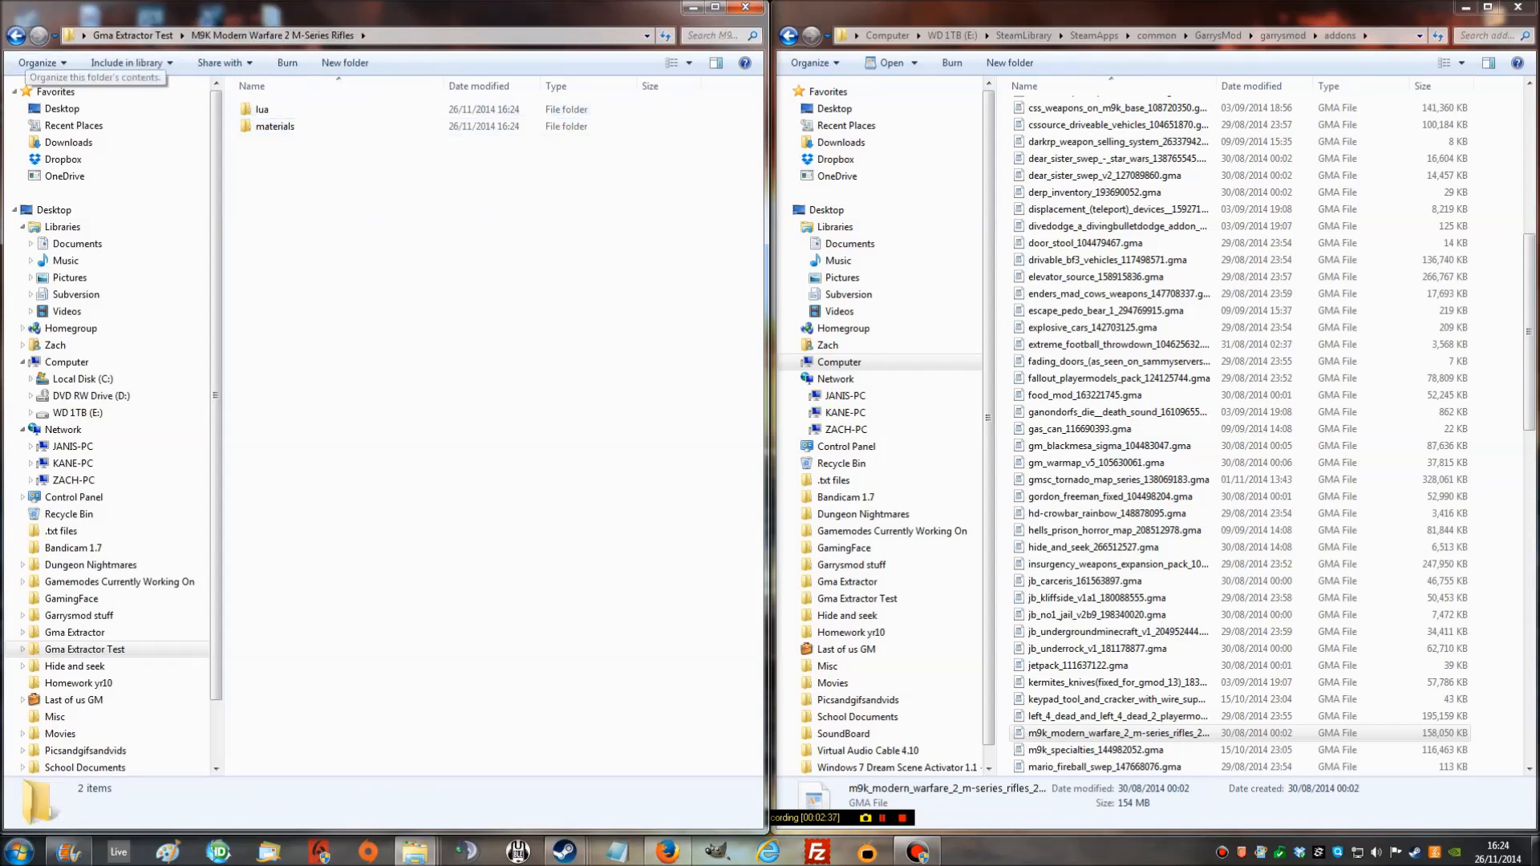